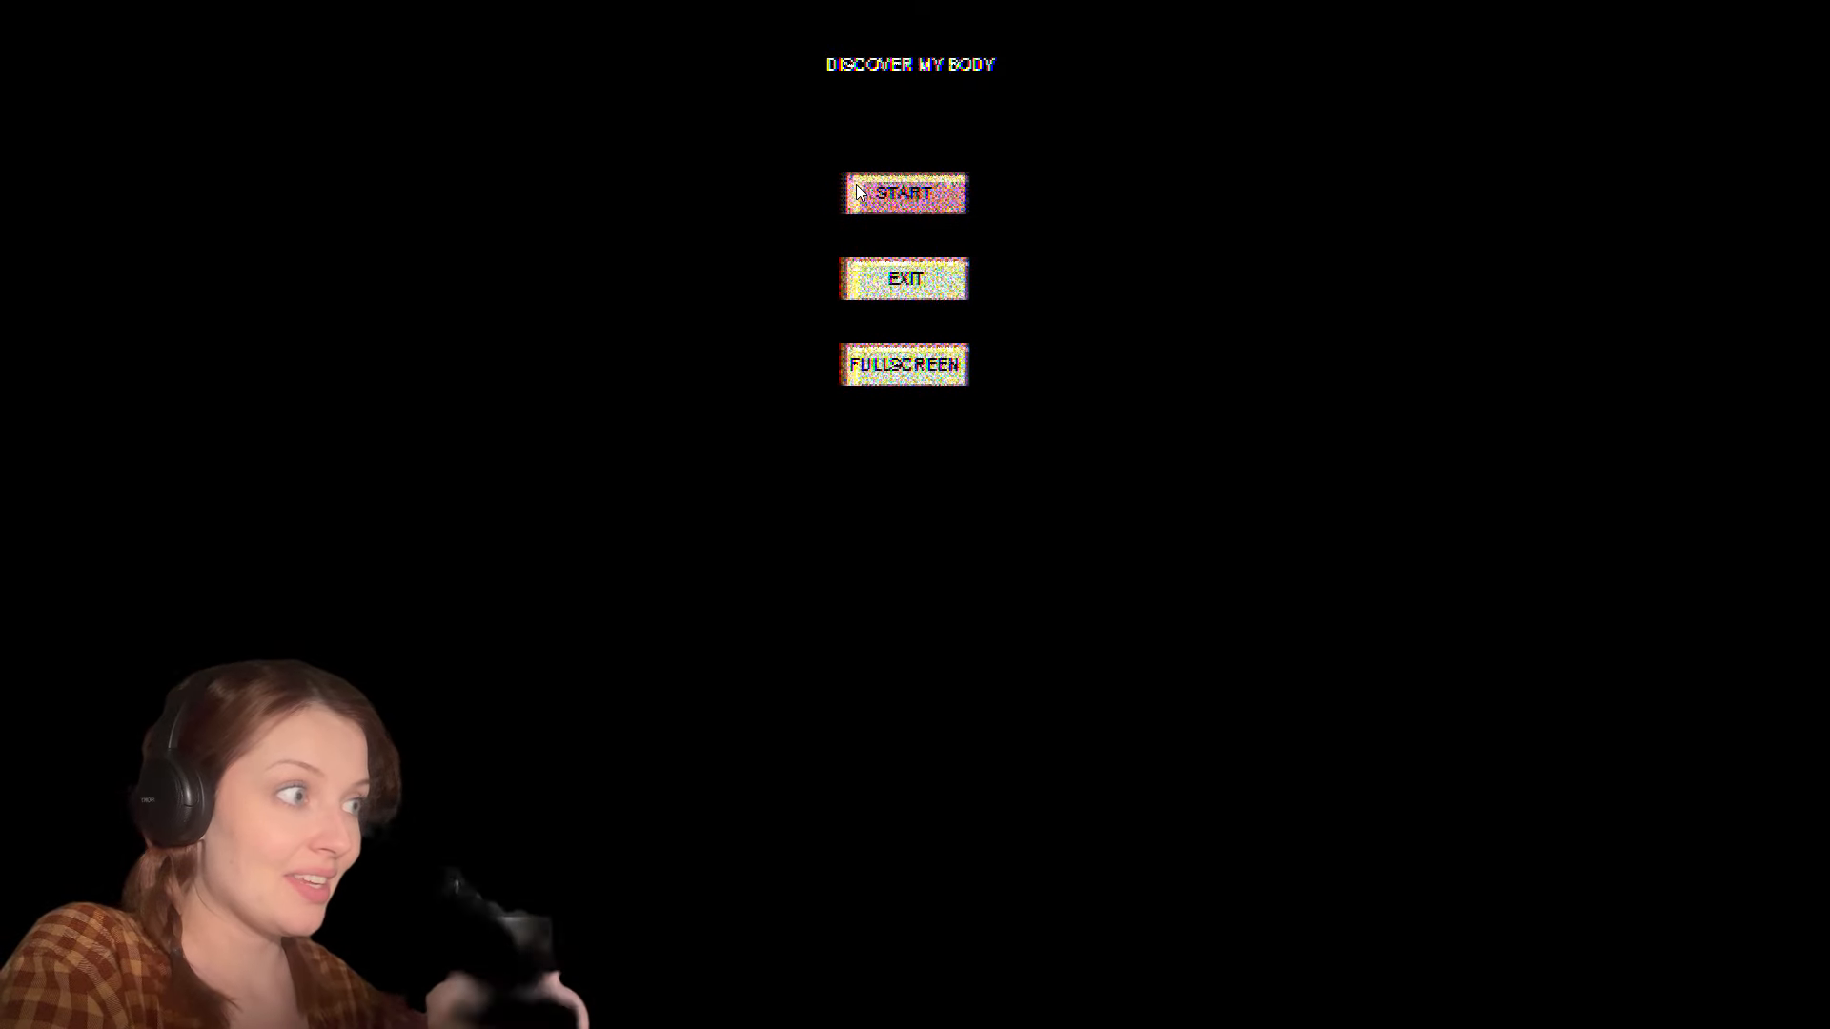
Step: Begin the game from the title menu, reaching the 2040 city street story scene
left_click(903, 191)
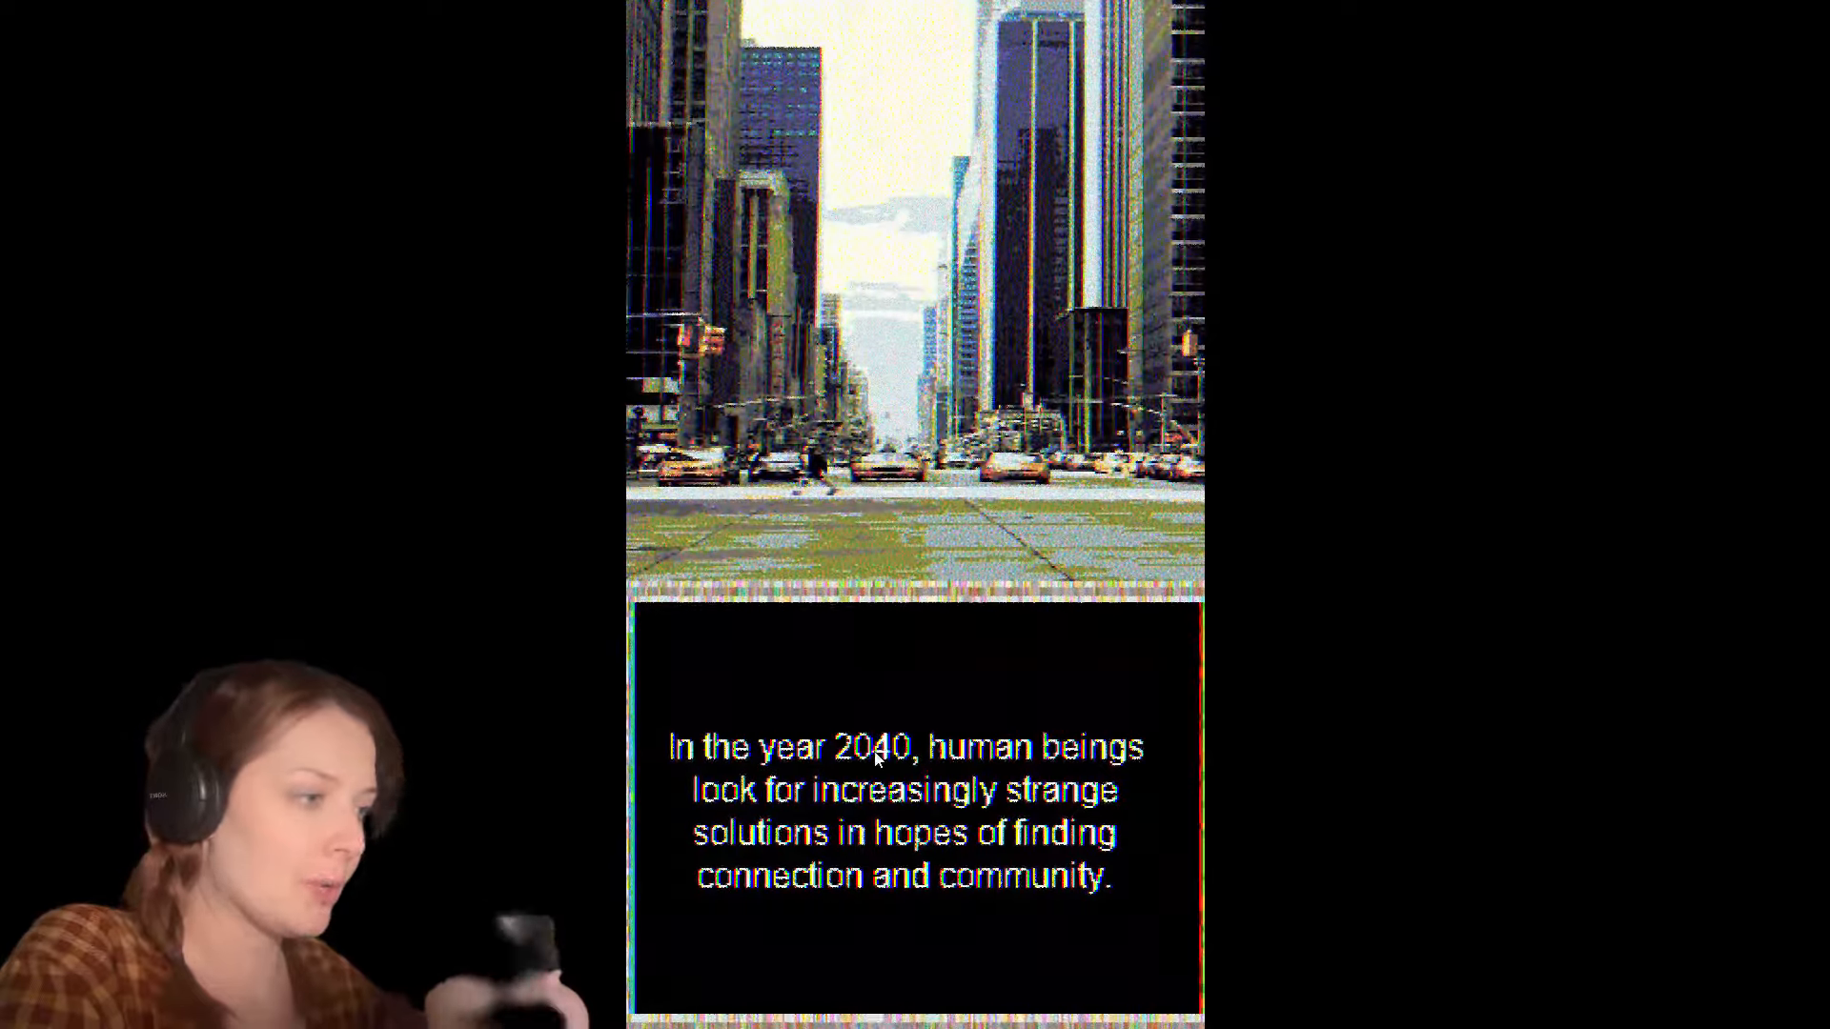